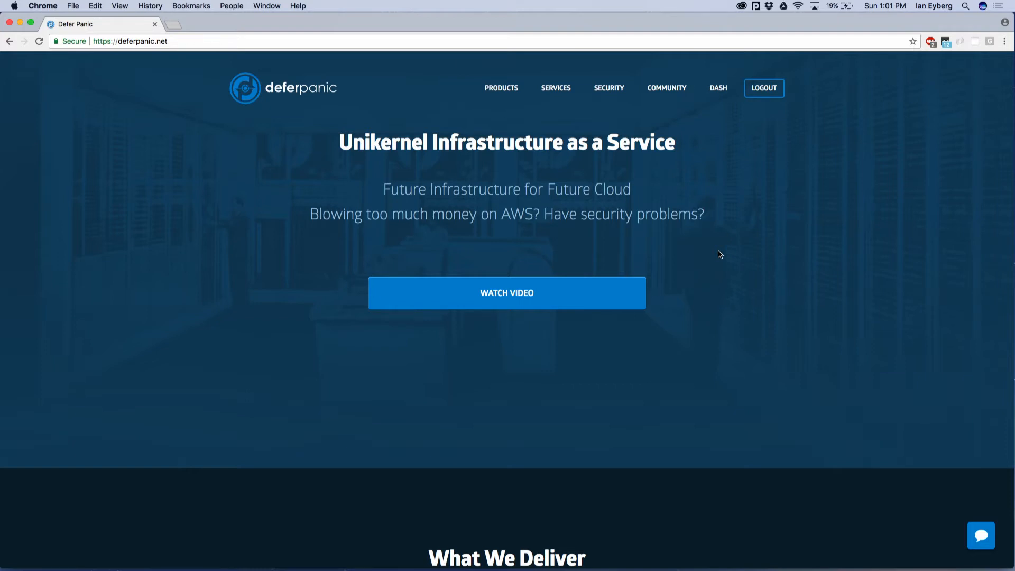
pyautogui.moveTo(722, 99)
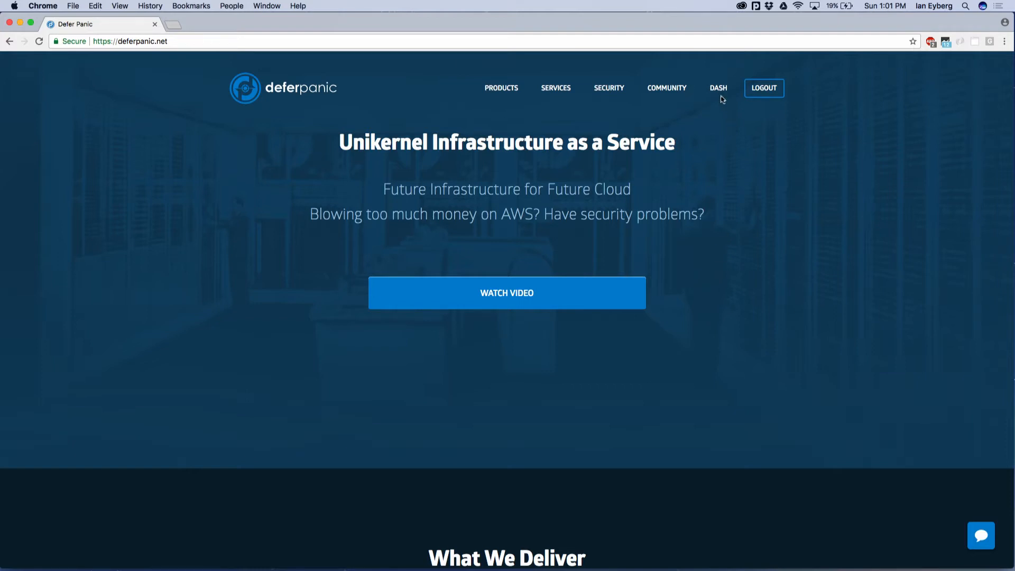
pyautogui.moveTo(717, 88)
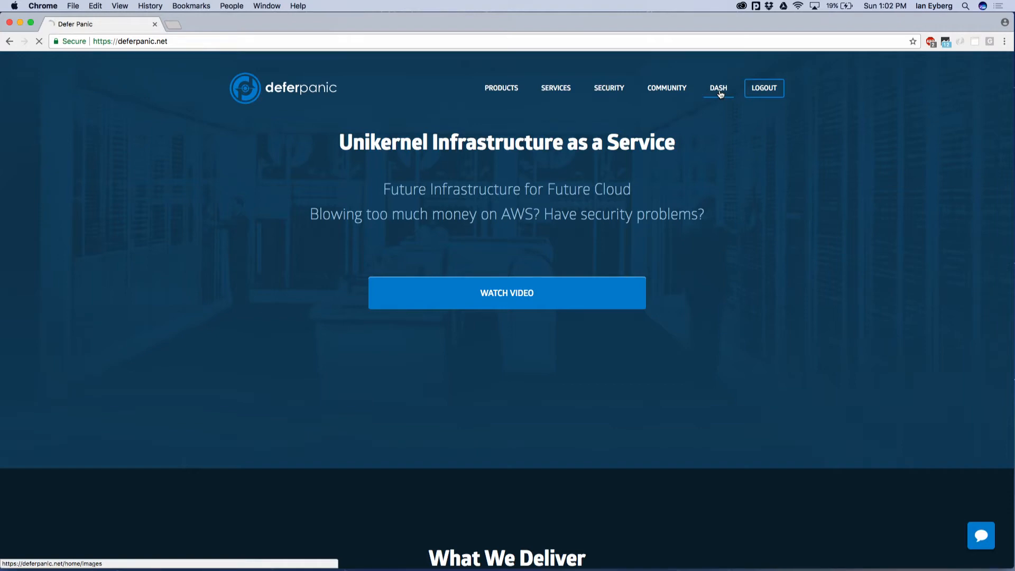
# Step: From the dashboard, name the new buildable image htmlexample
pyautogui.click(717, 88)
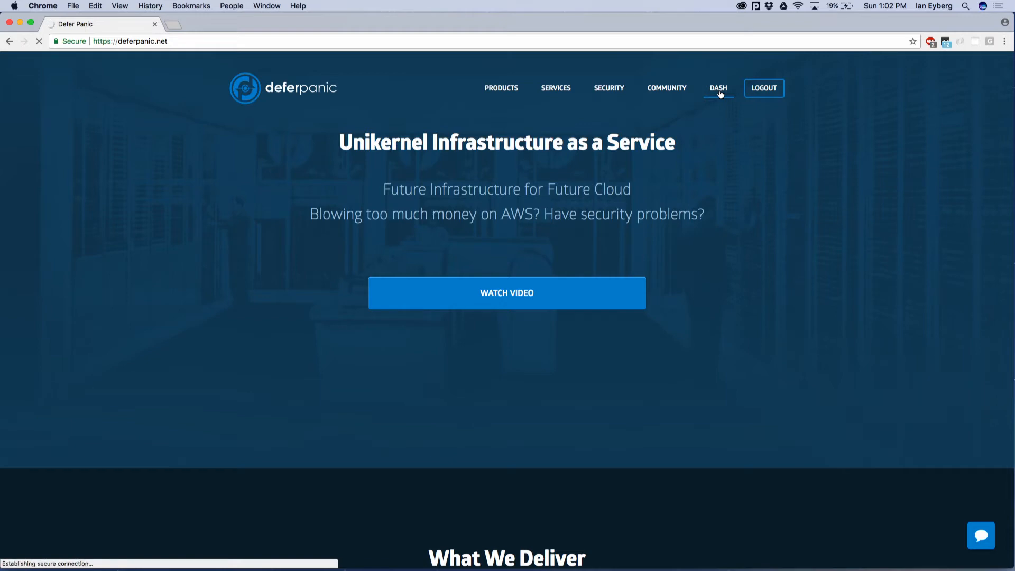
pyautogui.click(717, 88)
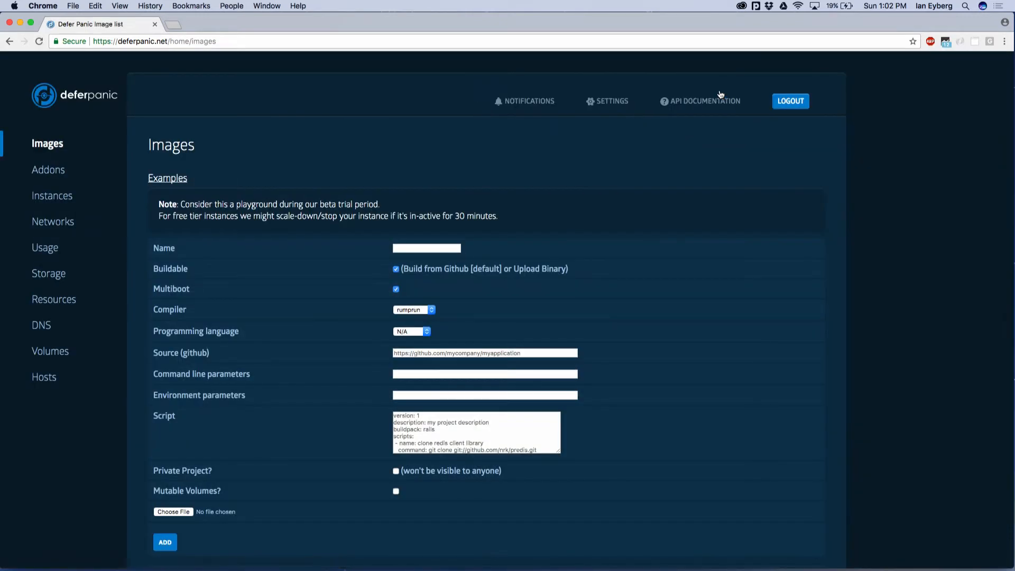
pyautogui.click(426, 247)
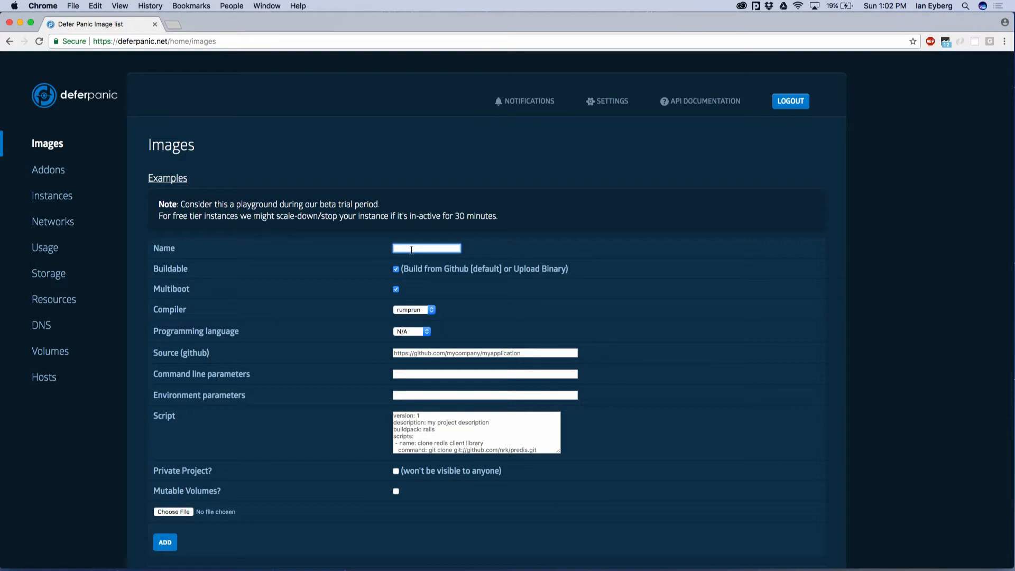
pyautogui.write('html')
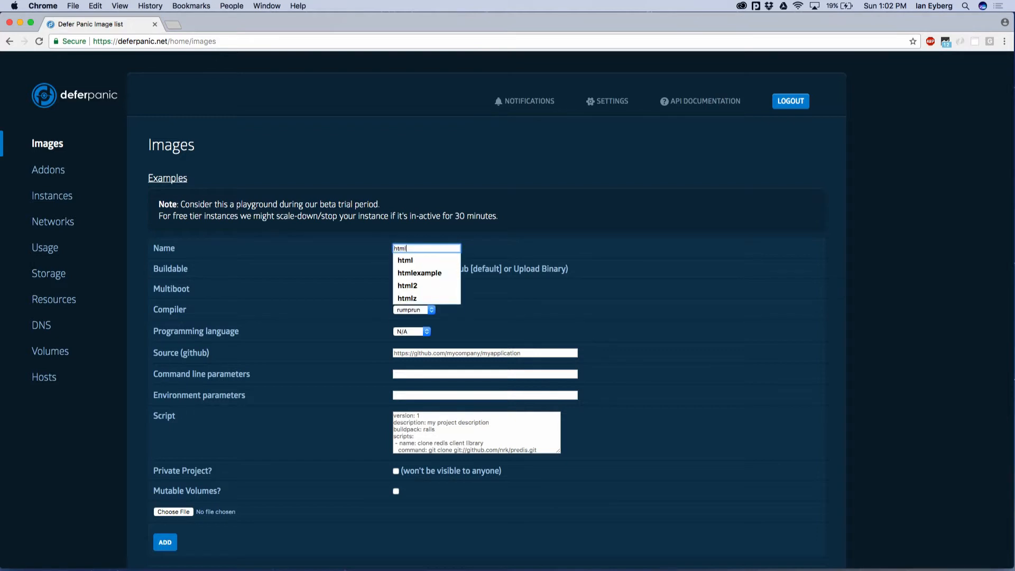
pyautogui.click(419, 273)
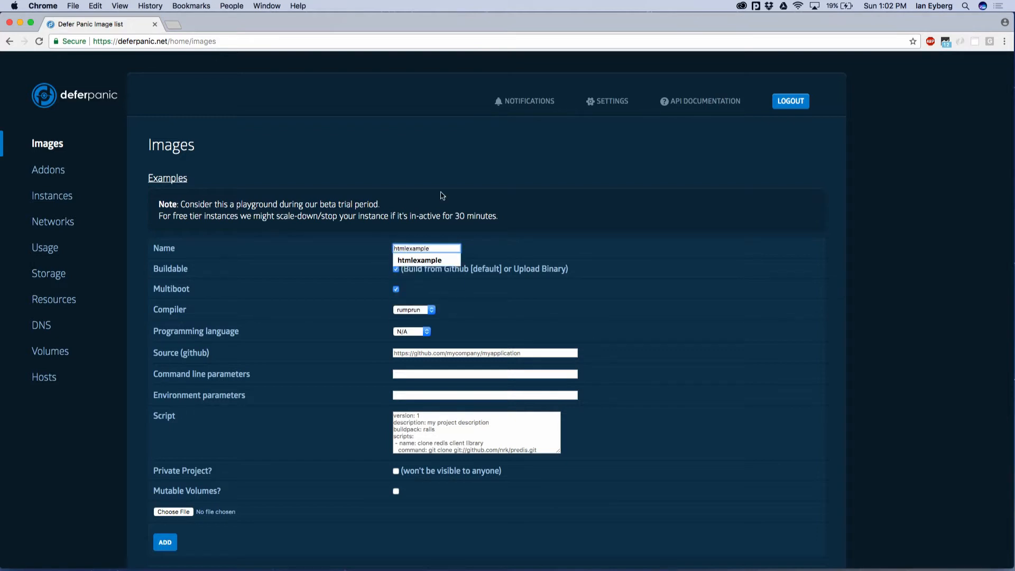
# Step: Set the source to github.com/deferpanic/html_example, language HTML, and add the image
pyautogui.scroll(-3)
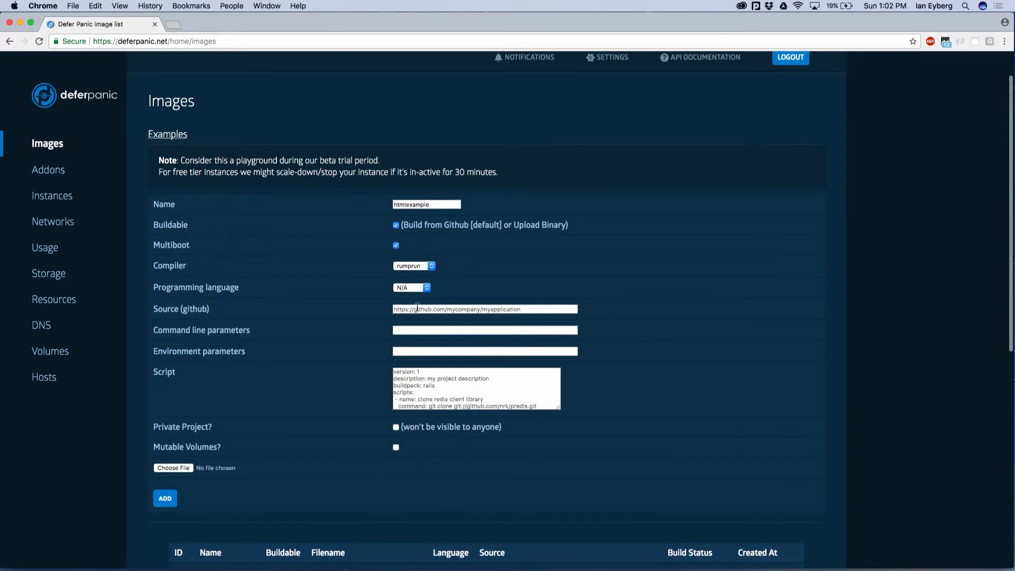
pyautogui.write('https://github.com/deferpanic/html_example')
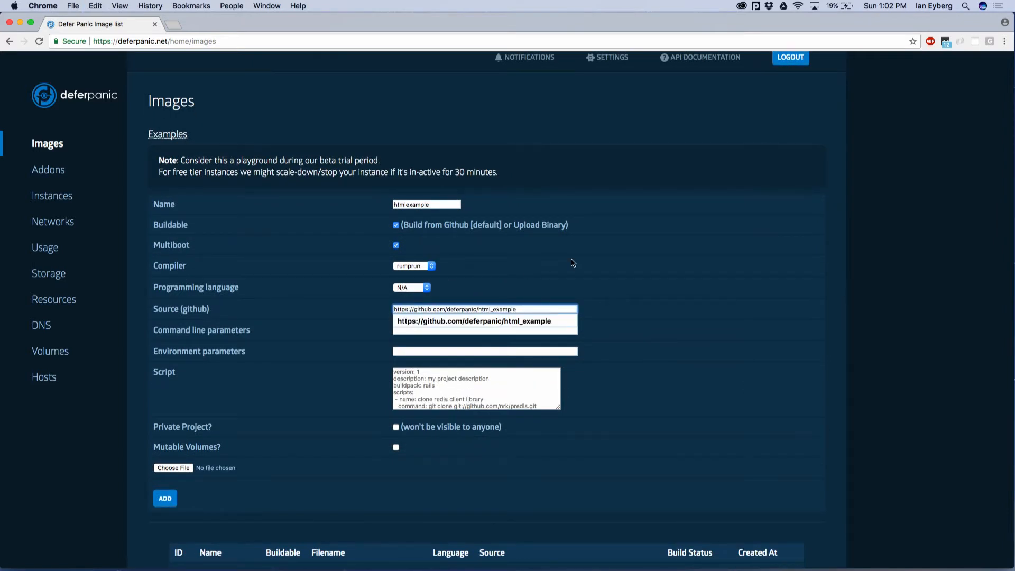
pyautogui.click(484, 309)
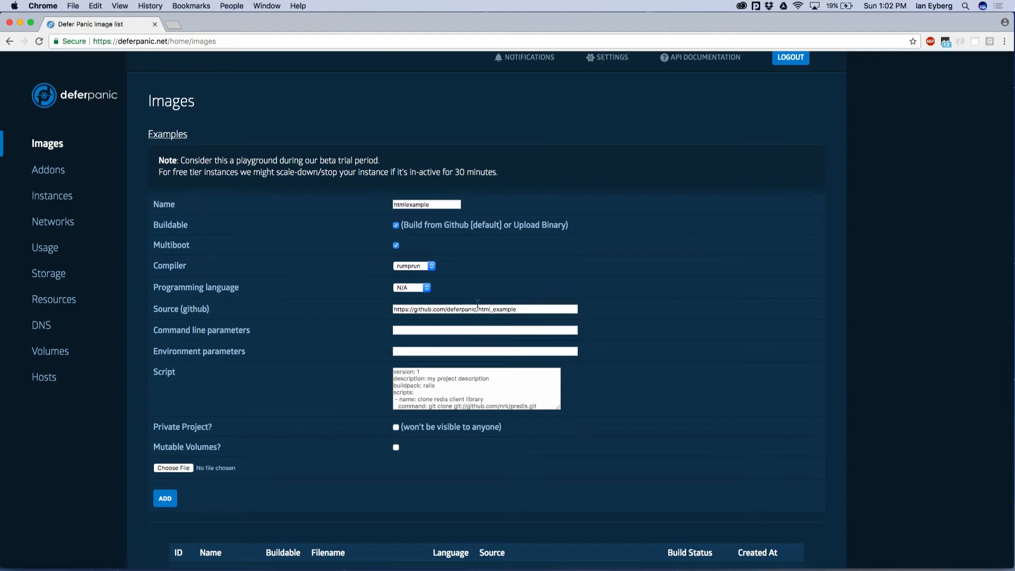
pyautogui.click(411, 288)
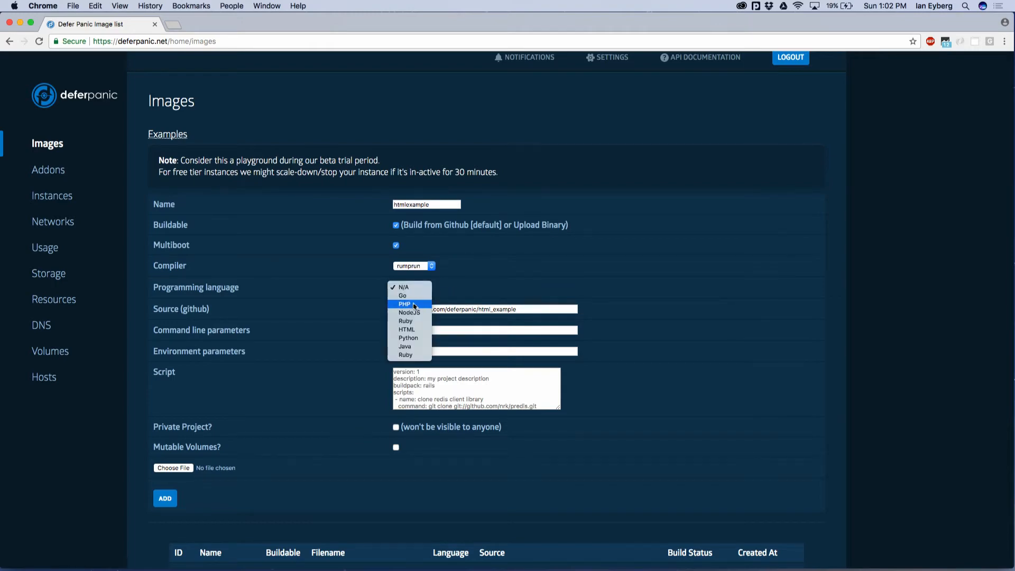
pyautogui.click(406, 329)
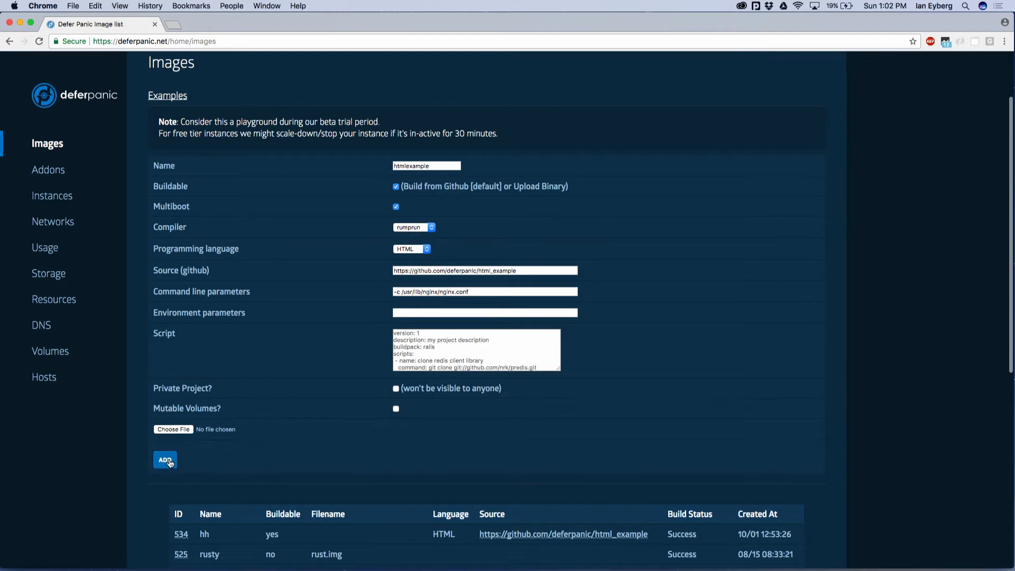
pyautogui.click(165, 460)
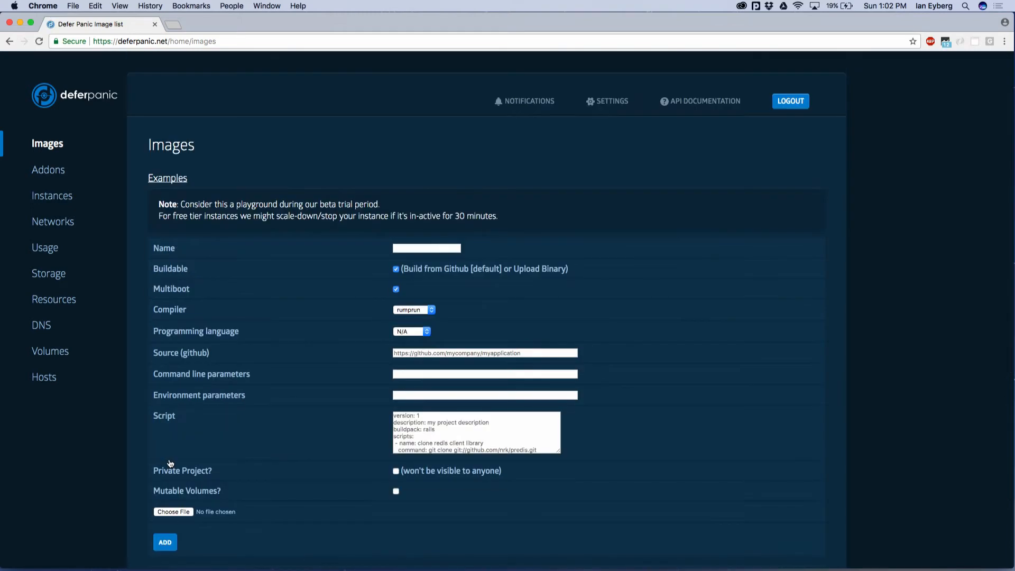
# Step: Launch an instance once the htmlexample build status reads Success
pyautogui.scroll(-3)
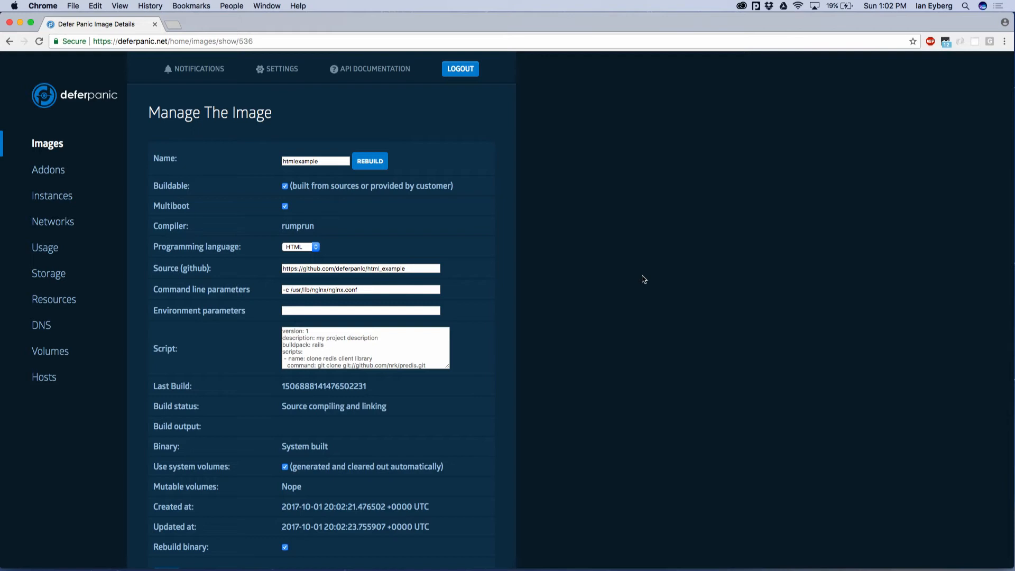
pyautogui.moveTo(424, 399)
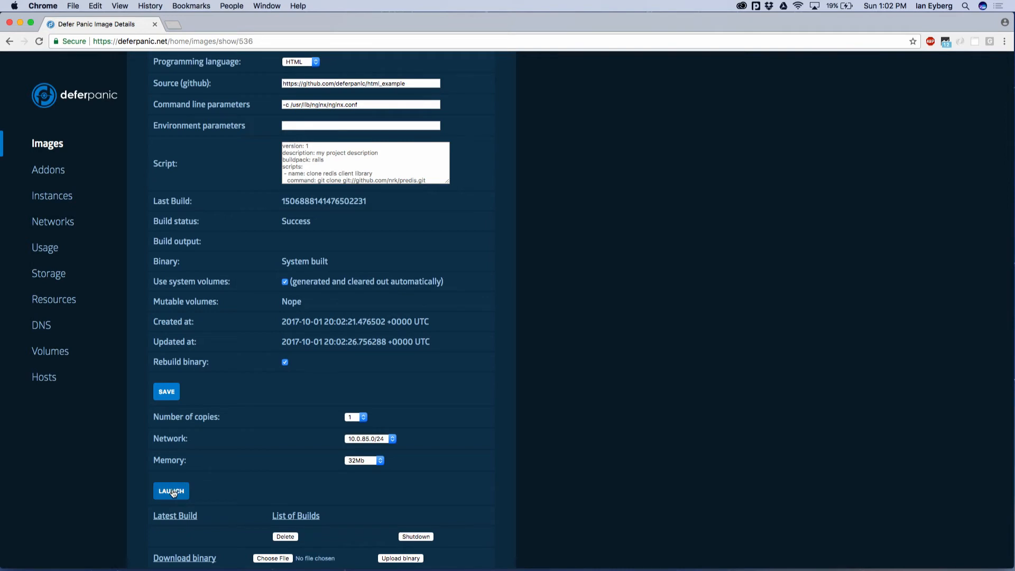
pyautogui.click(171, 491)
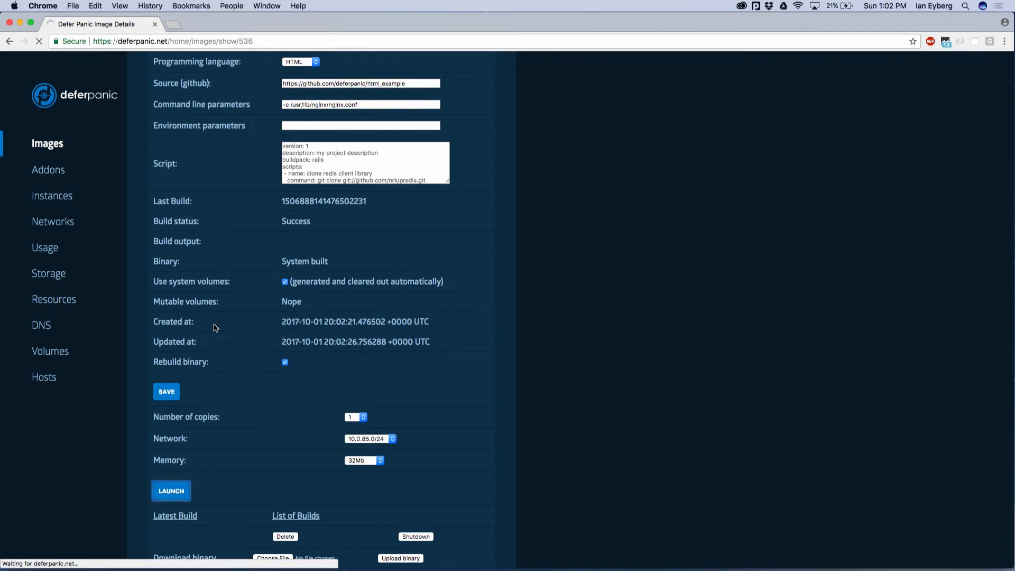
# Step: View the new instance of image 536 running with 32Mb and status Success
pyautogui.click(171, 490)
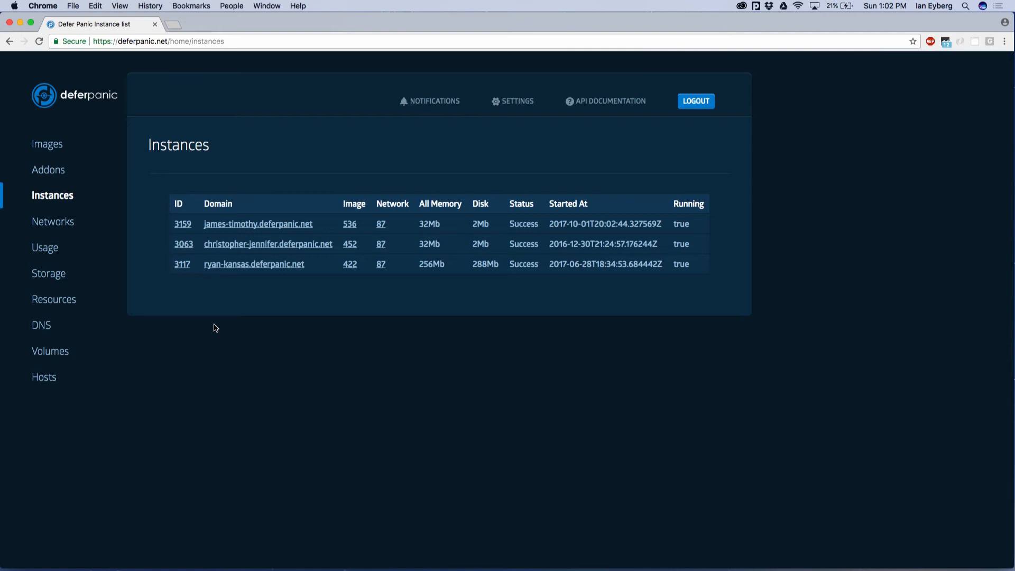
pyautogui.moveTo(53, 221)
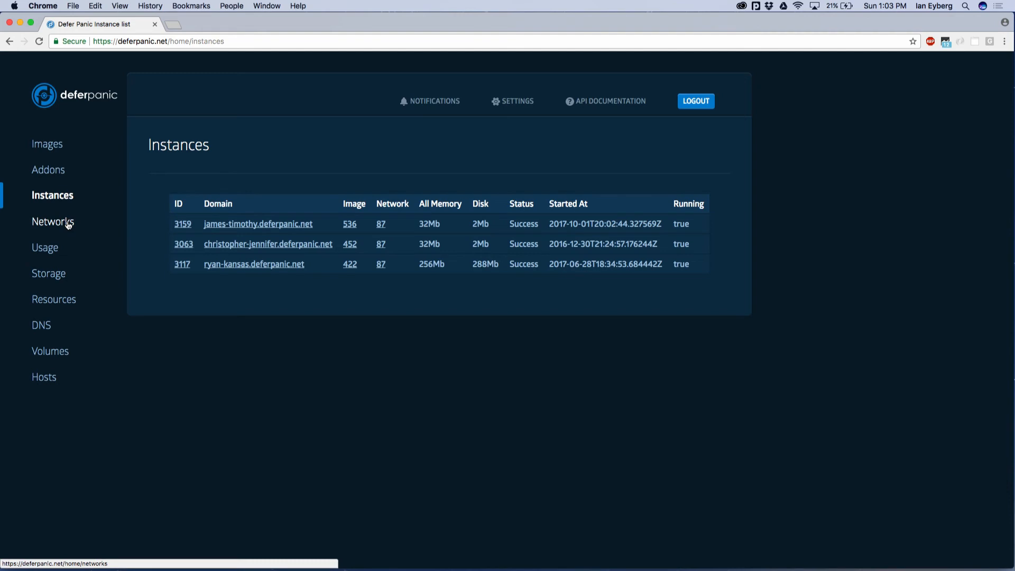
# Step: Review the networks page's public IP tables, then the empty storage list
pyautogui.click(53, 221)
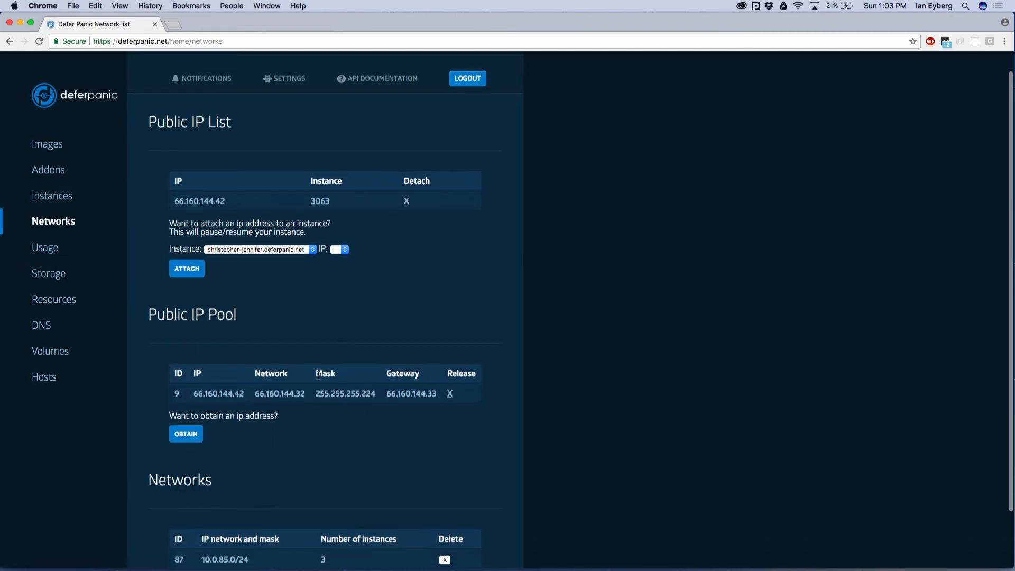
pyautogui.scroll(-3)
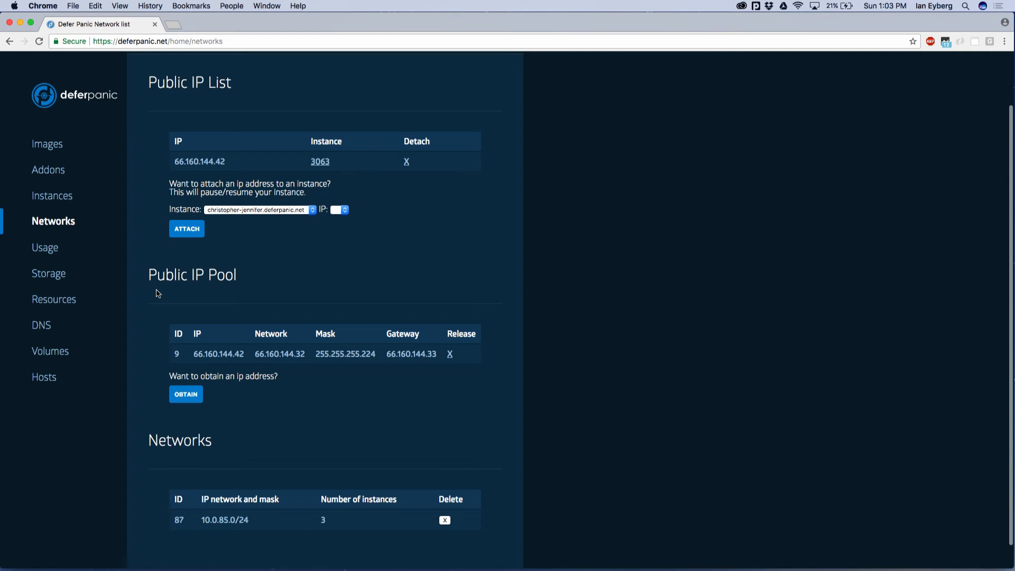
pyautogui.moveTo(77, 267)
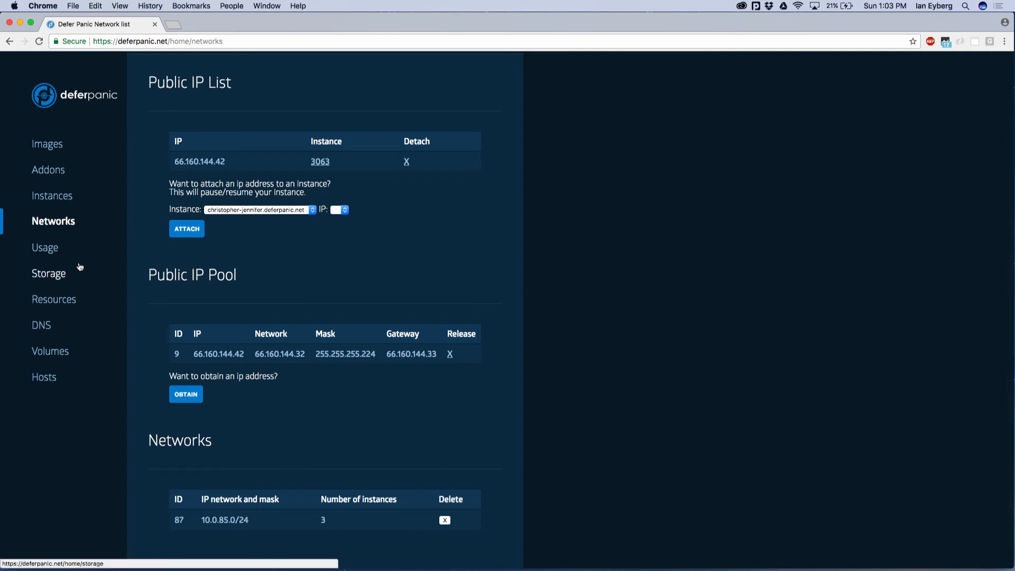
pyautogui.moveTo(190, 344)
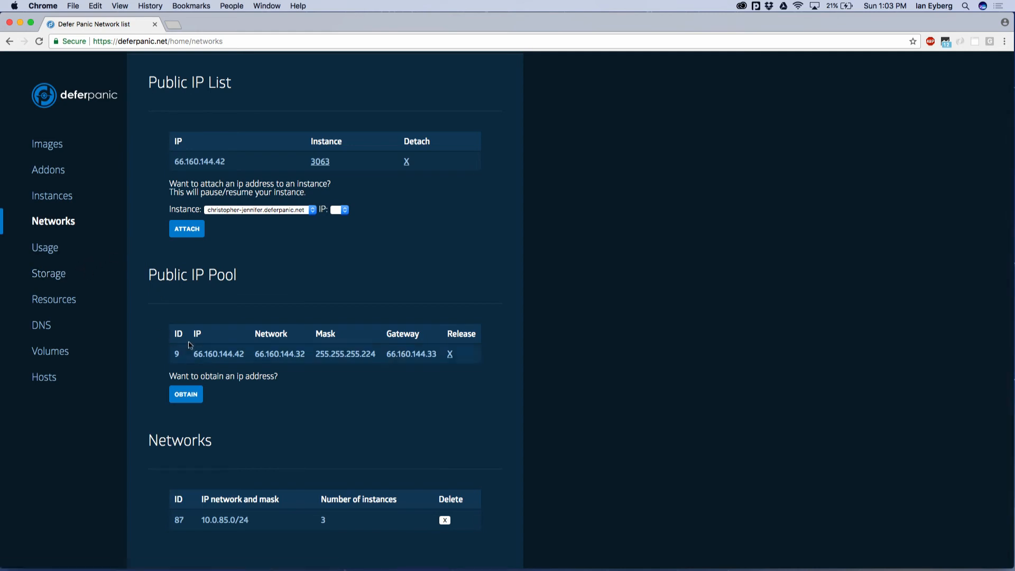
pyautogui.moveTo(62, 287)
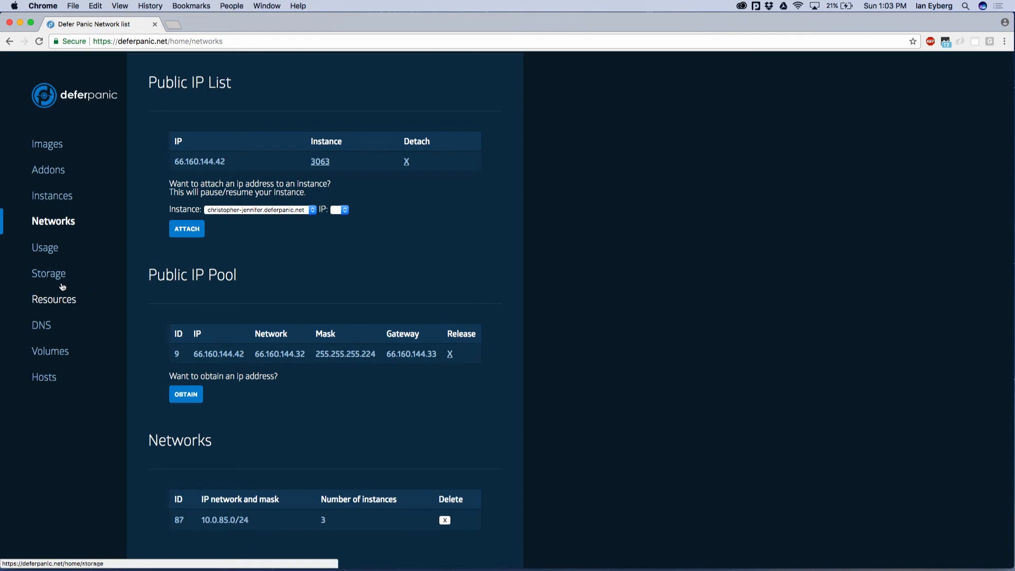
pyautogui.click(49, 273)
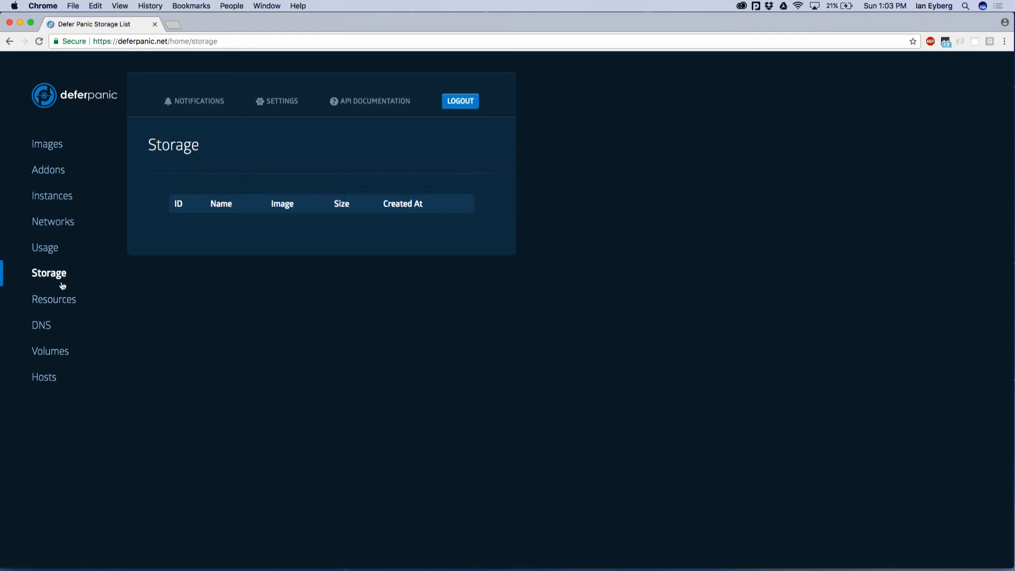
pyautogui.moveTo(54, 300)
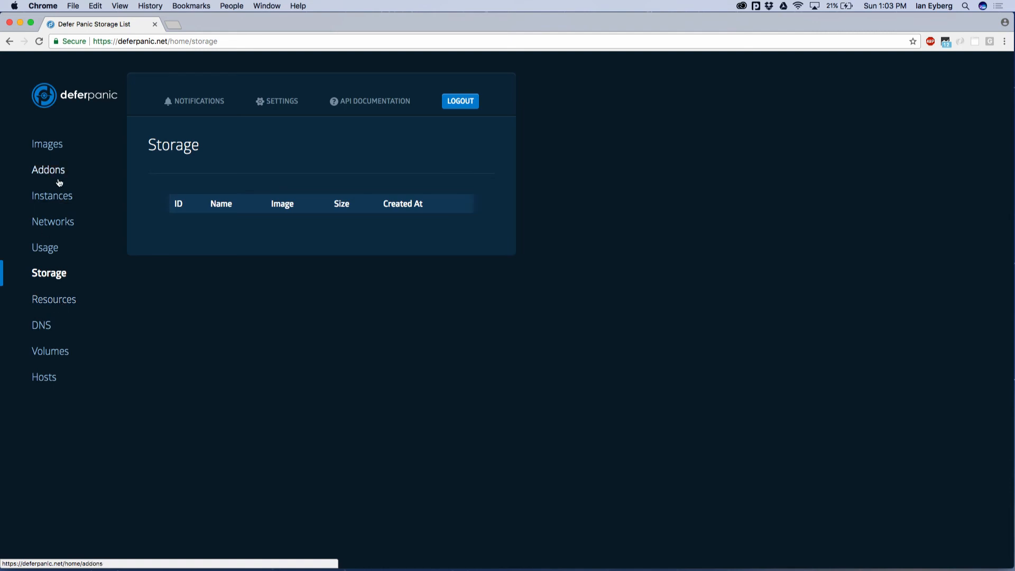
pyautogui.moveTo(52, 196)
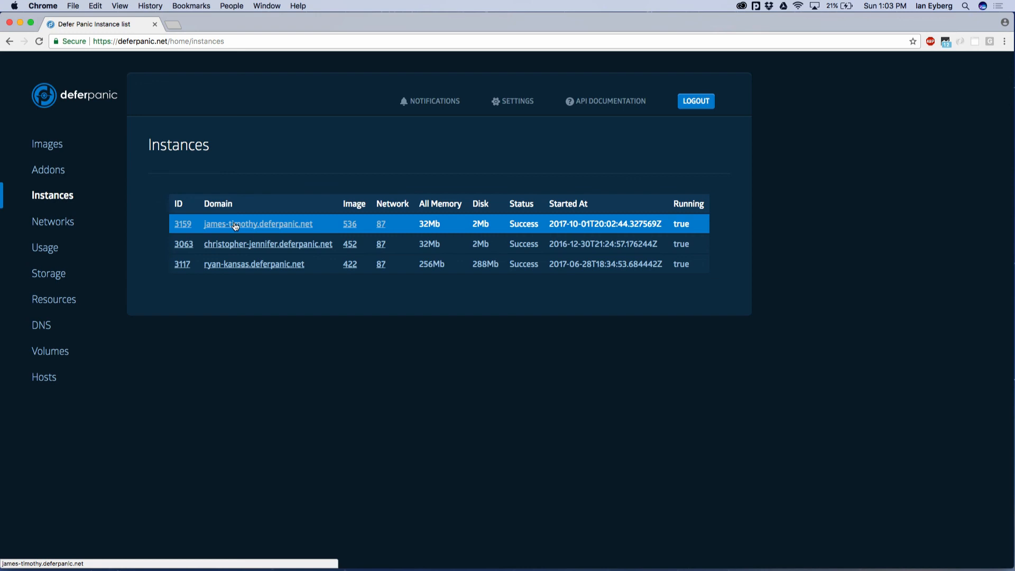
# Step: Visit the instance's deferpanic.net domain serving the Unikernels page
pyautogui.click(258, 223)
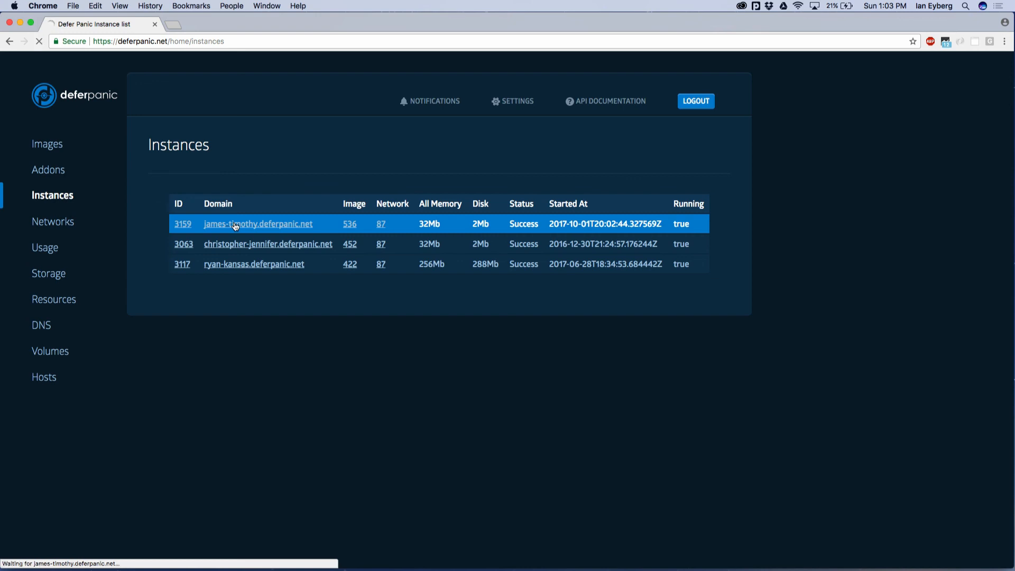
pyautogui.click(258, 223)
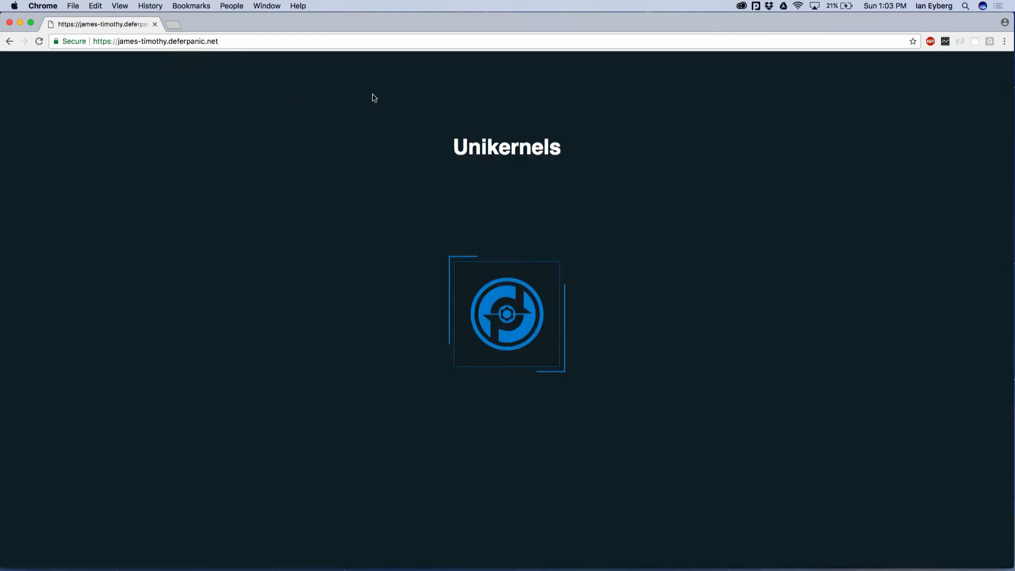